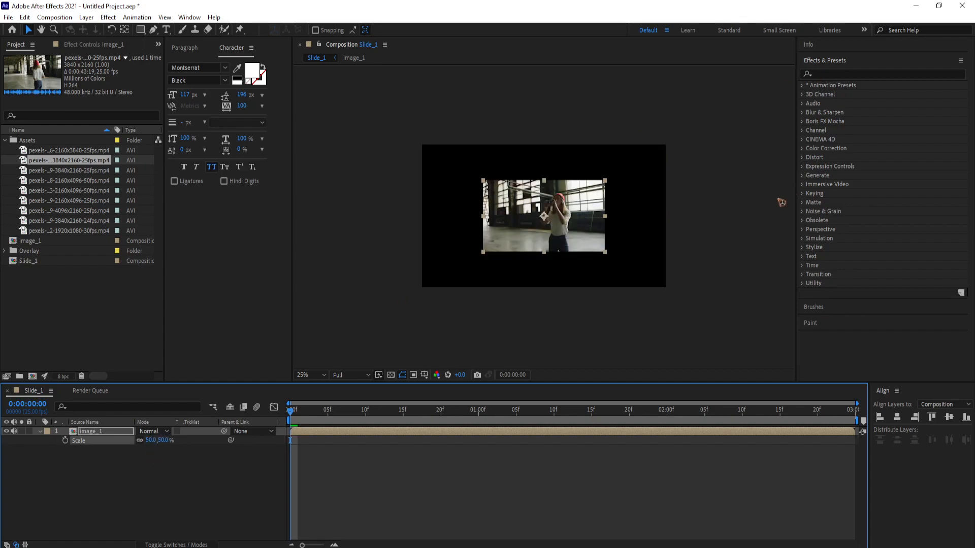
Step: Create a new comp-sized solid layer named BG via Layer > New > Solid
{"action": "left_click", "coordinate": [86, 17]}
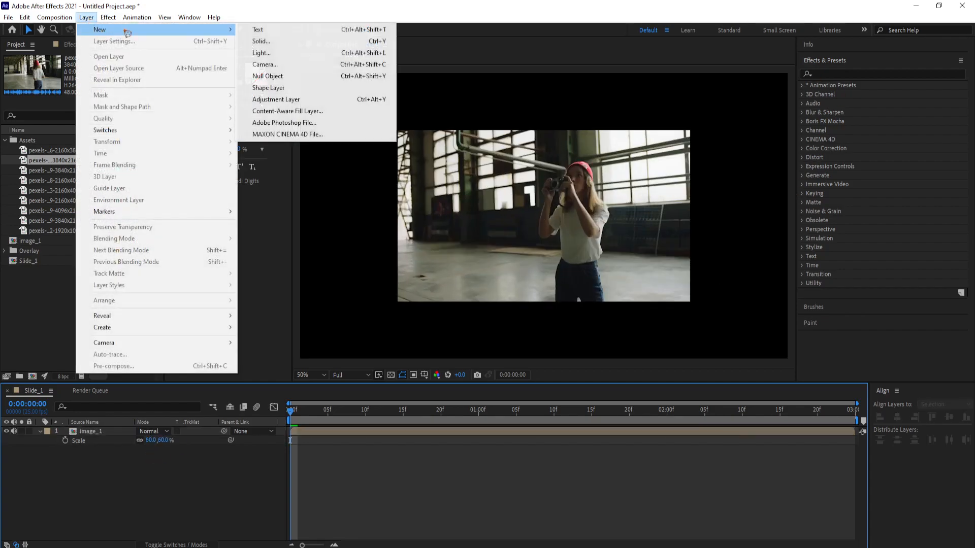
{"action": "left_click", "coordinate": [261, 41]}
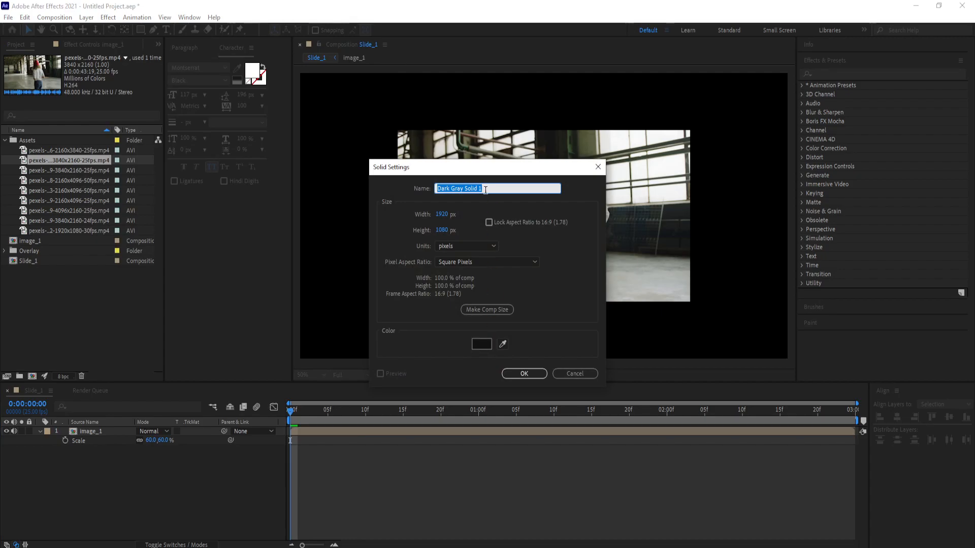
{"action": "type", "text": "BG"}
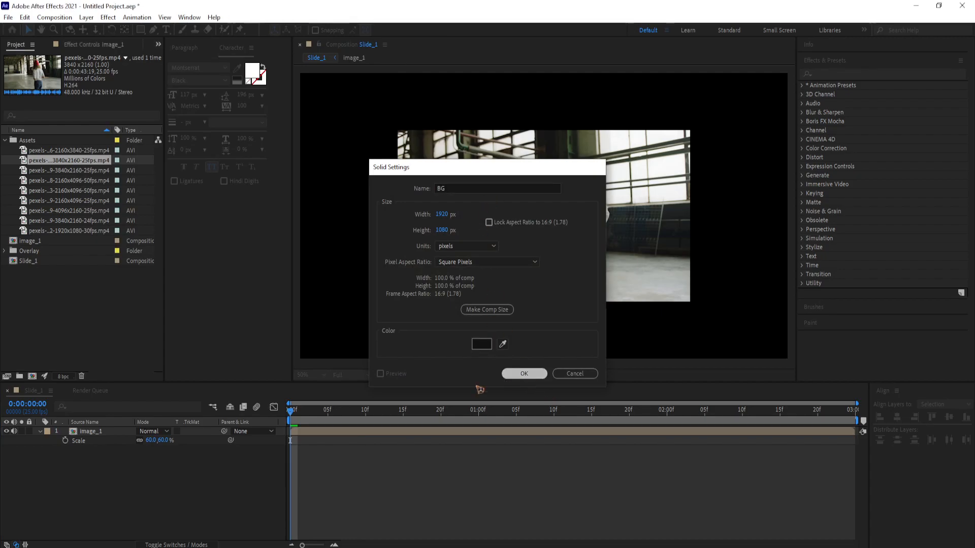
{"action": "left_click", "coordinate": [524, 373]}
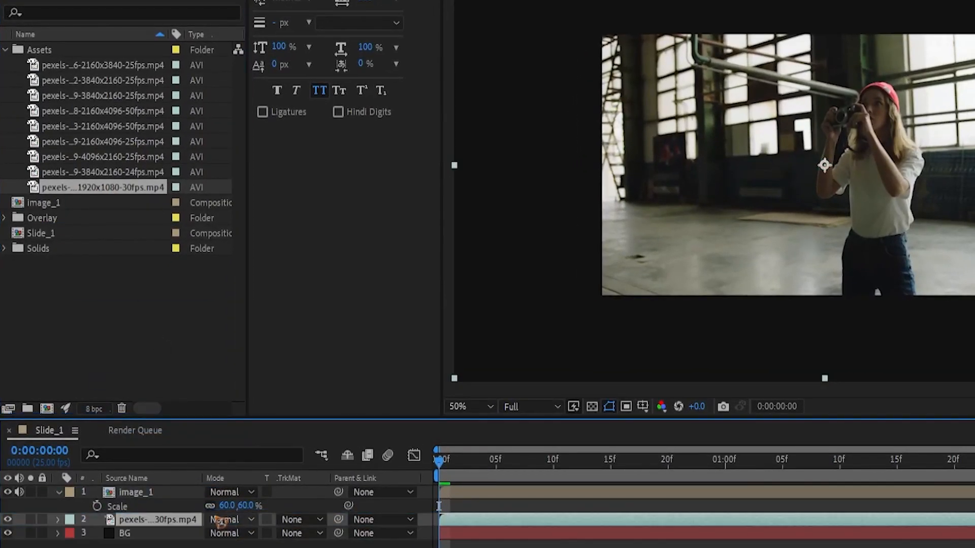
Step: Switch the pexels footage layer's blending mode to Overlay
{"action": "left_click", "coordinate": [230, 519]}
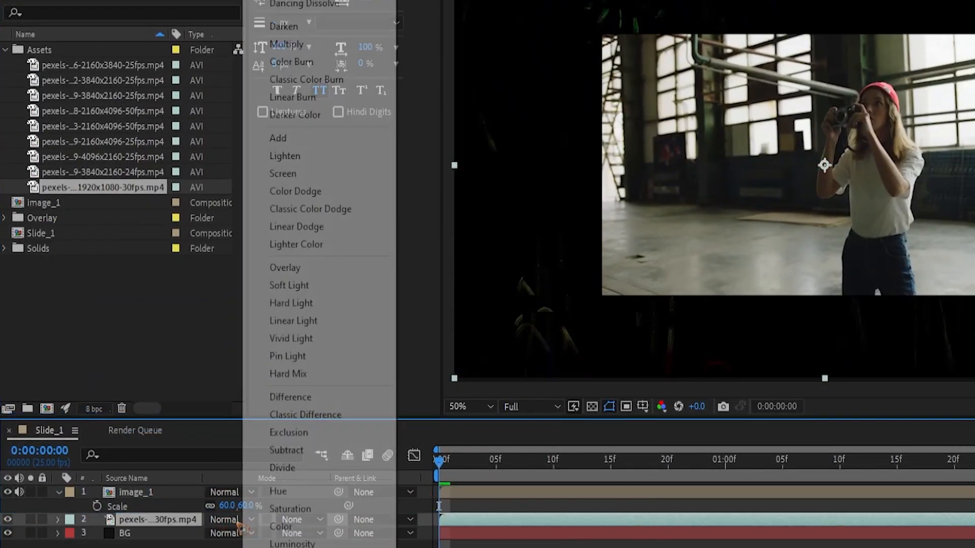
{"action": "left_click", "coordinate": [284, 268]}
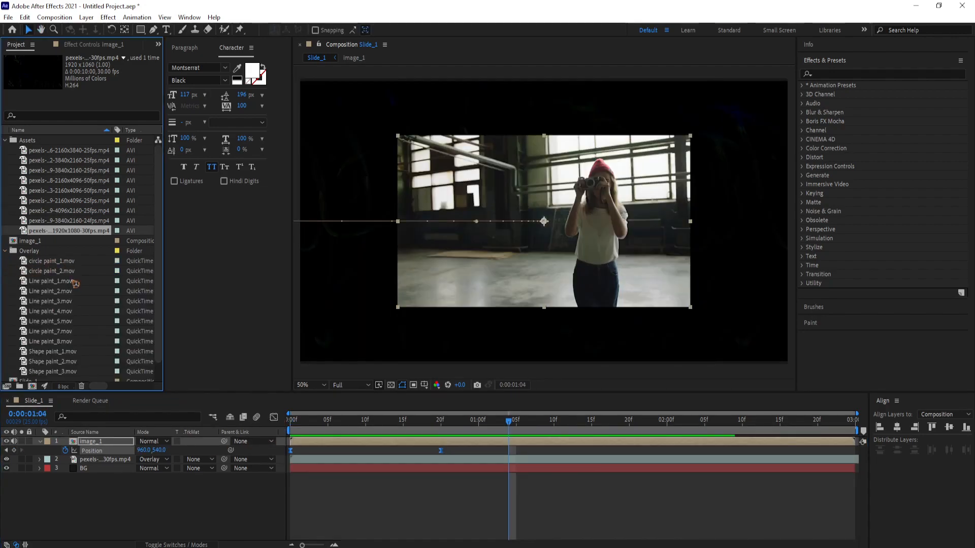
Step: Select circle paint_1.mov in the Overlay folder of the Project panel
{"action": "left_click", "coordinate": [50, 241]}
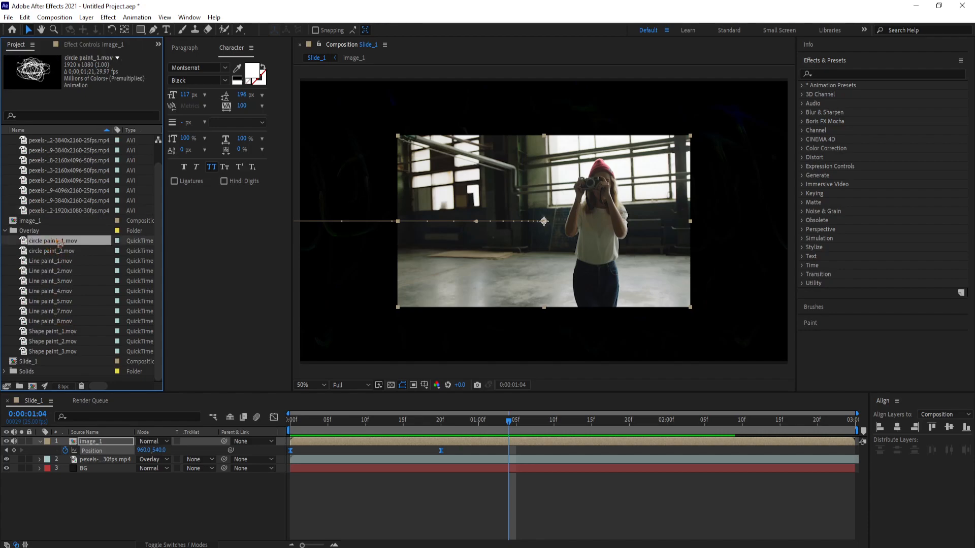